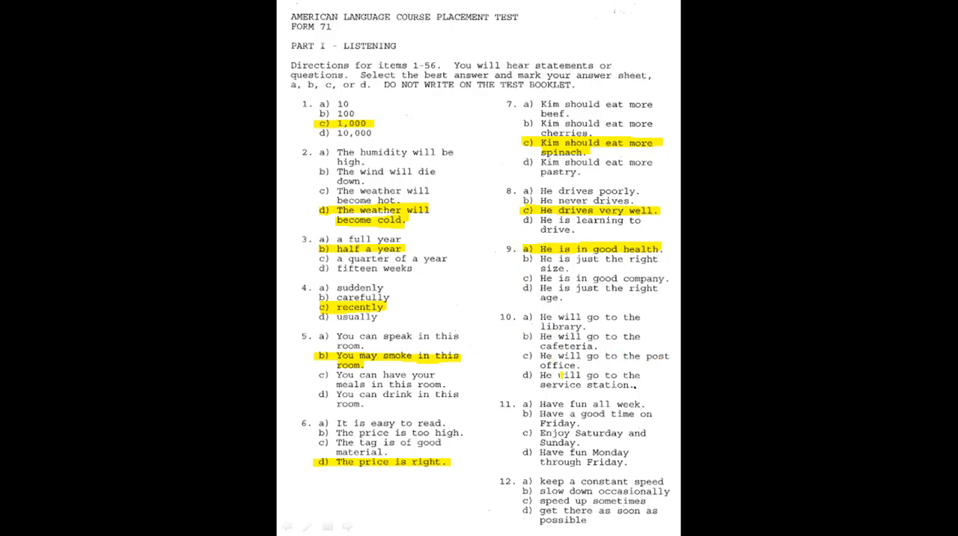
Highlight item 10 answer c, "He will go to the post office," in yellow.
double_click(595, 356)
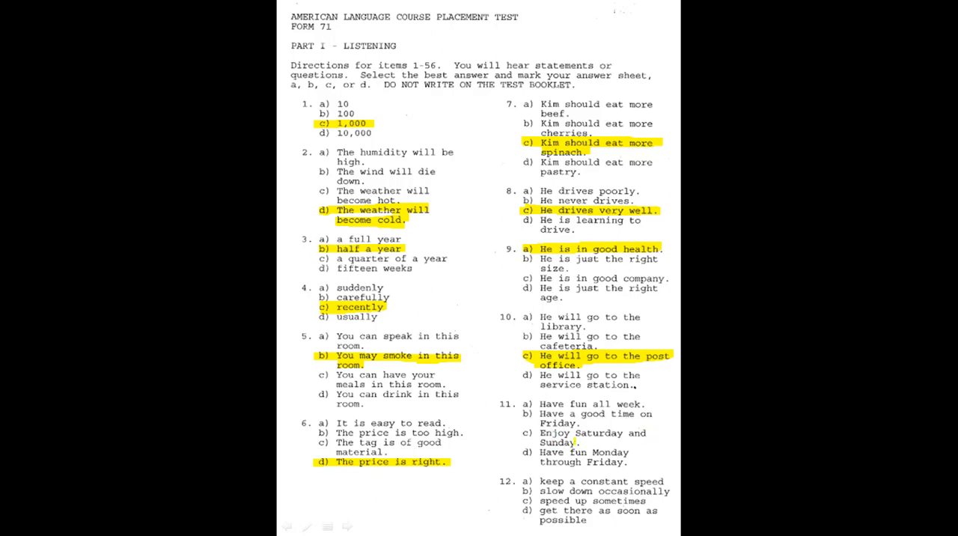
double_click(591, 433)
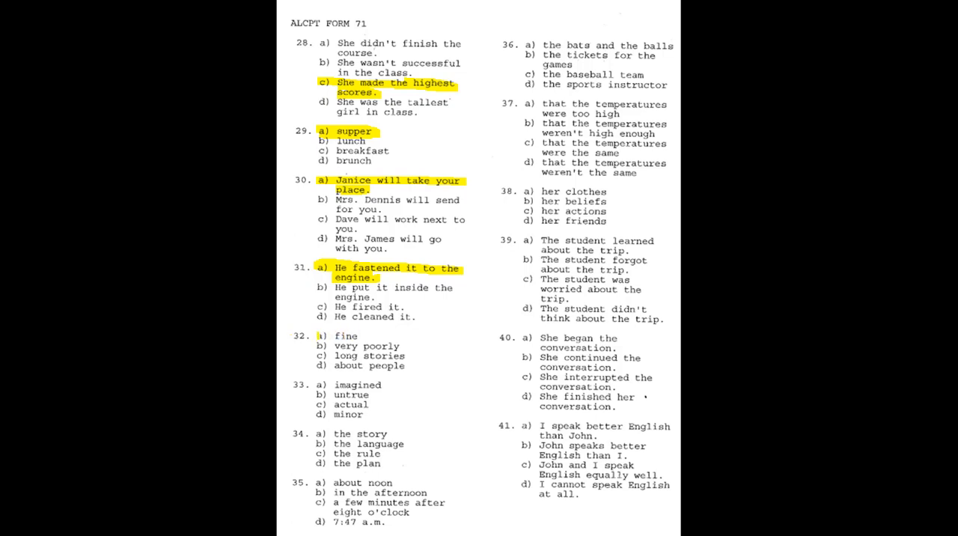
Highlight an answer line on the Form 71 page covering items 28–41.
double_click(337, 336)
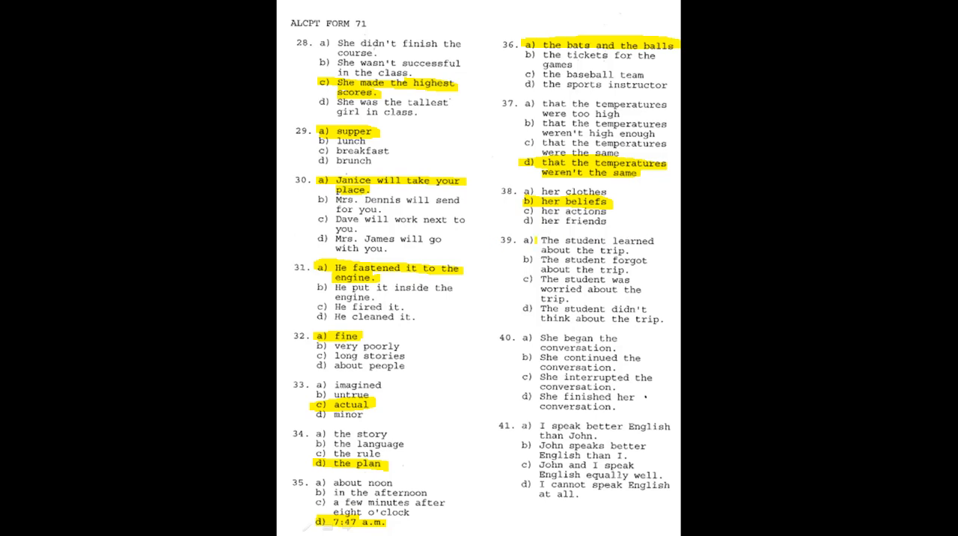
Highlight the answers 39 a, 40 c and 41 c in yellow.
double_click(591, 240)
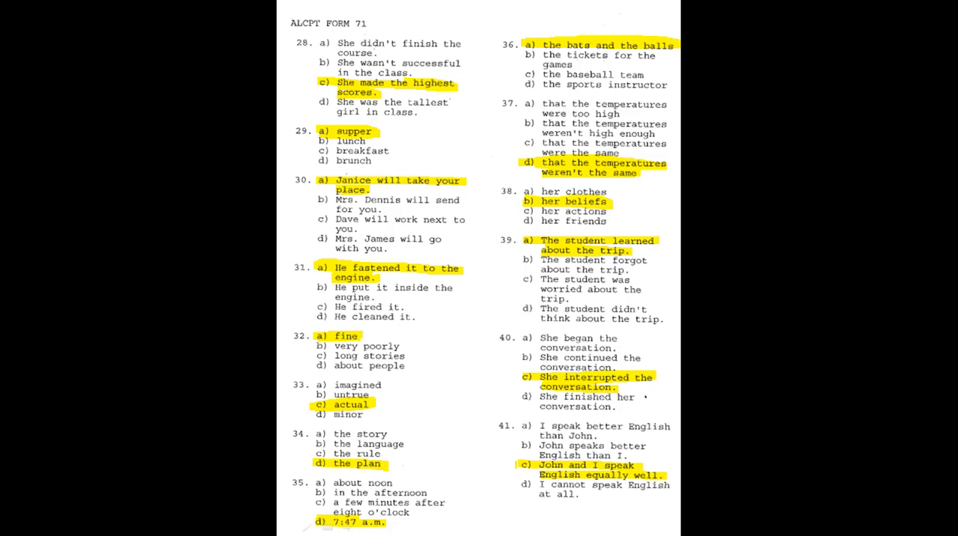
scroll("down", 3)
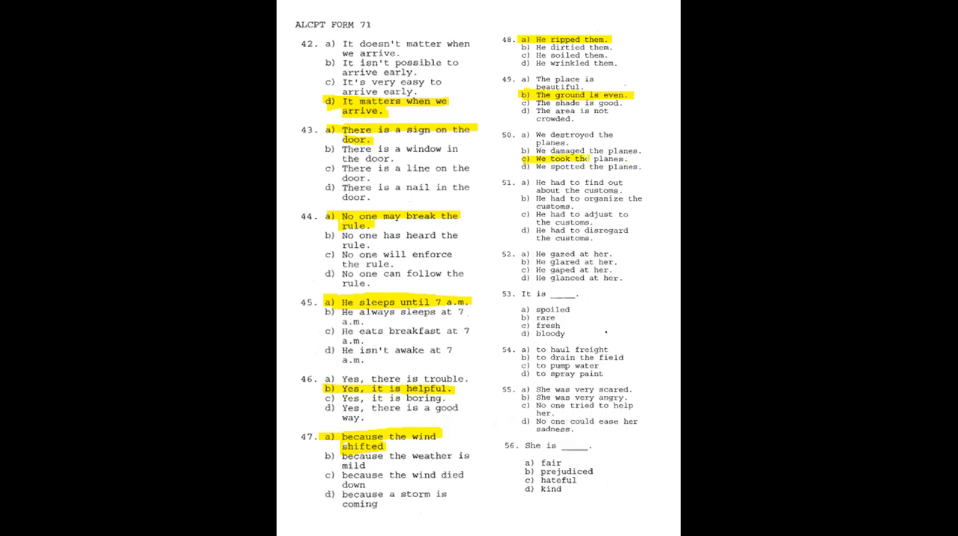
Highlight the next correct answer line past item 50 in yellow.
left_click_drag(523, 159, 626, 158)
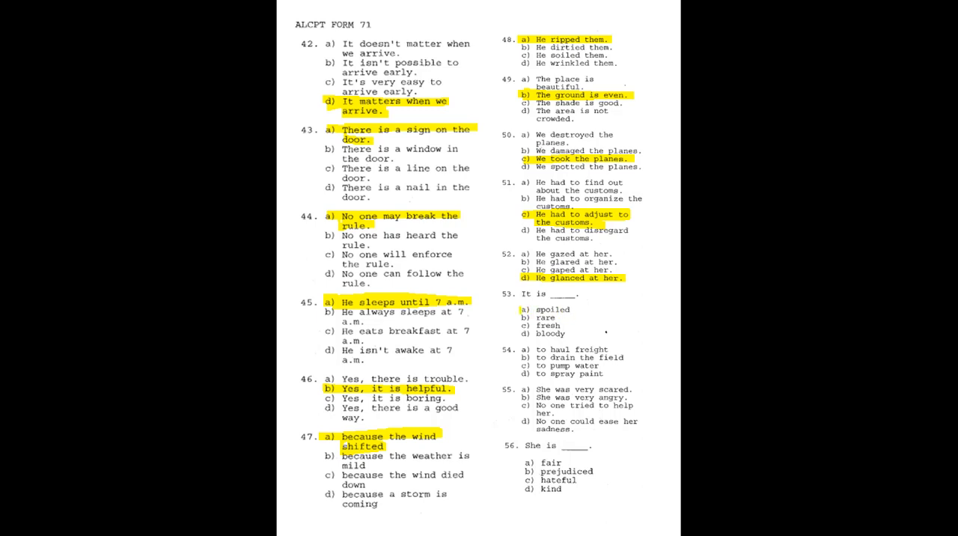
Highlight item 53 answer a, "spoiled," in yellow.
double_click(550, 308)
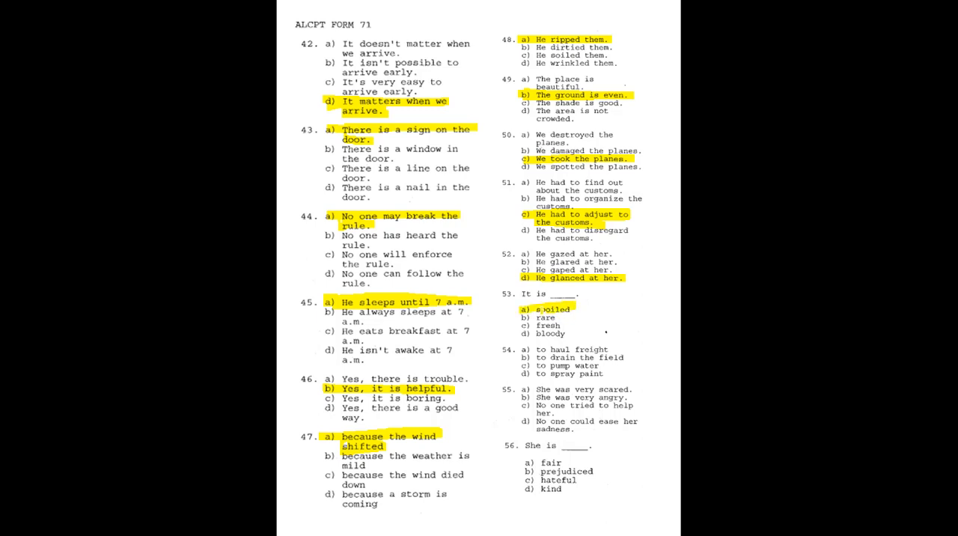